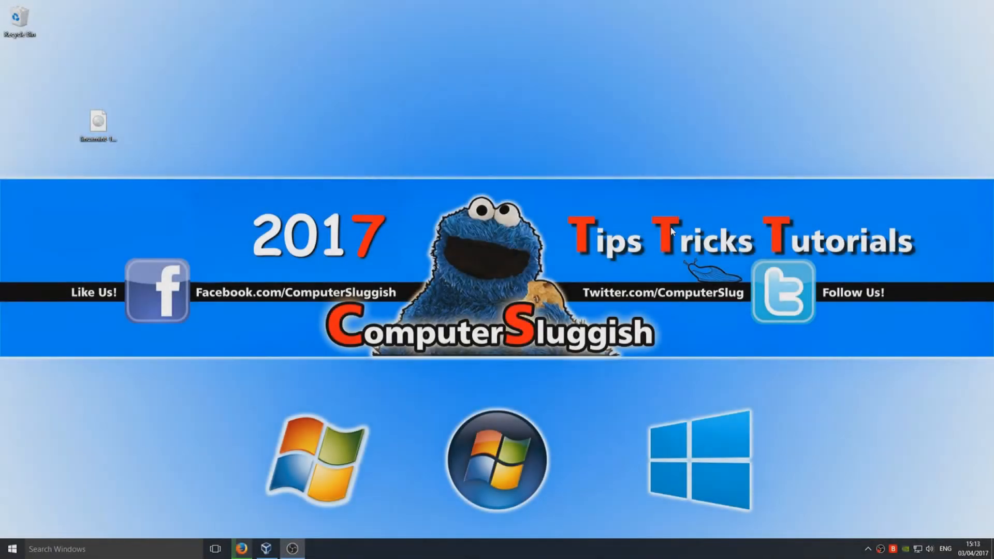
mouse_move(90, 134)
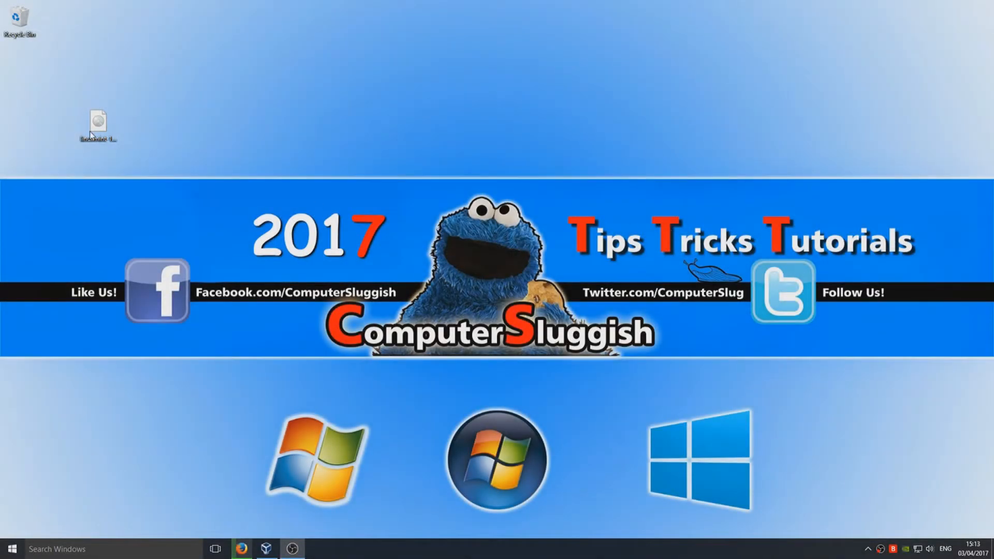
mouse_move(401, 92)
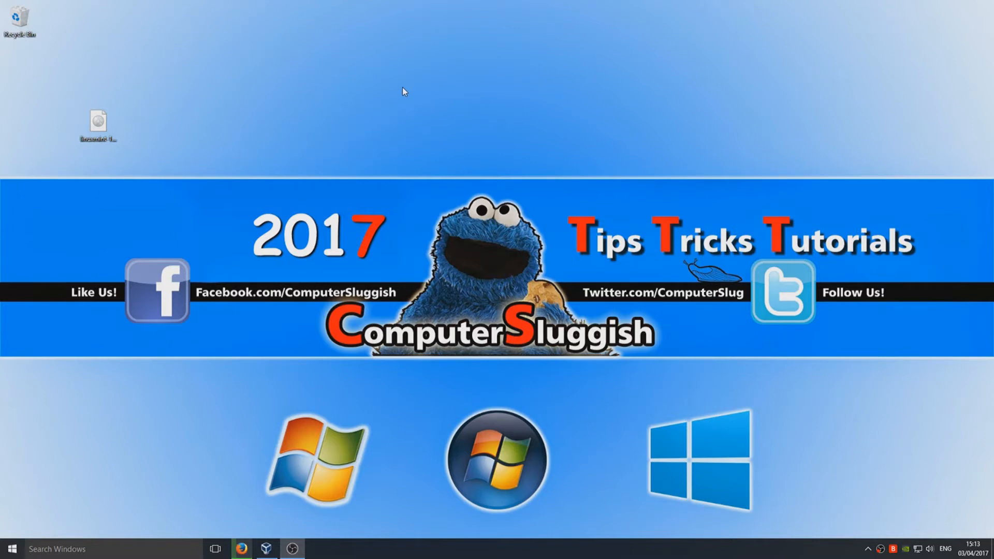
mouse_move(455, 178)
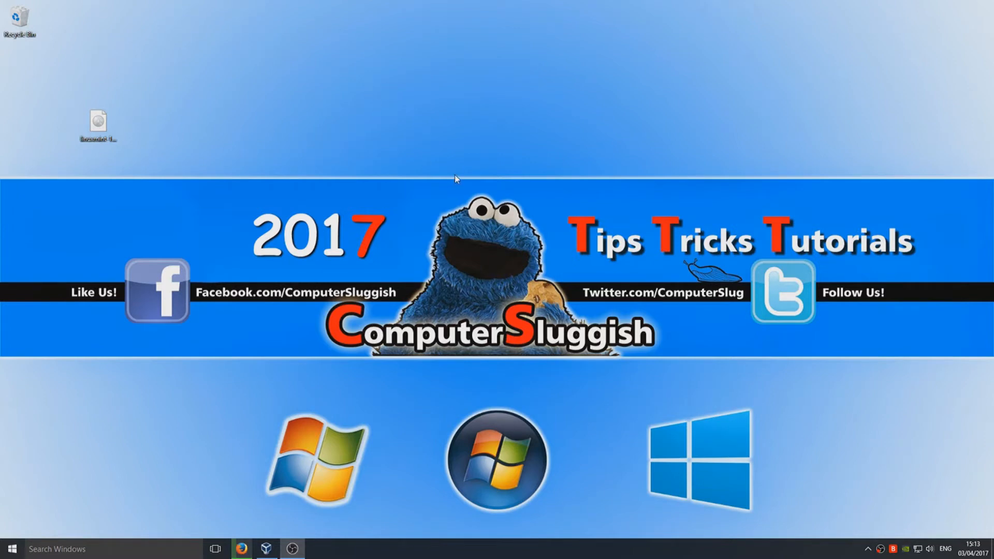
mouse_move(216, 85)
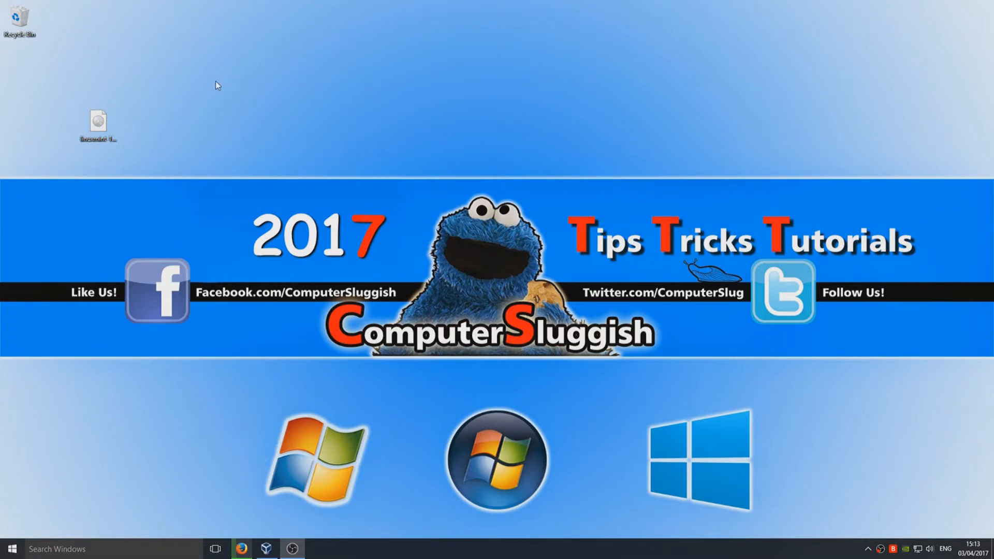
Step: Launch Firefox from the Windows 10 taskbar, landing on the Linux Mint homepage
click(242, 547)
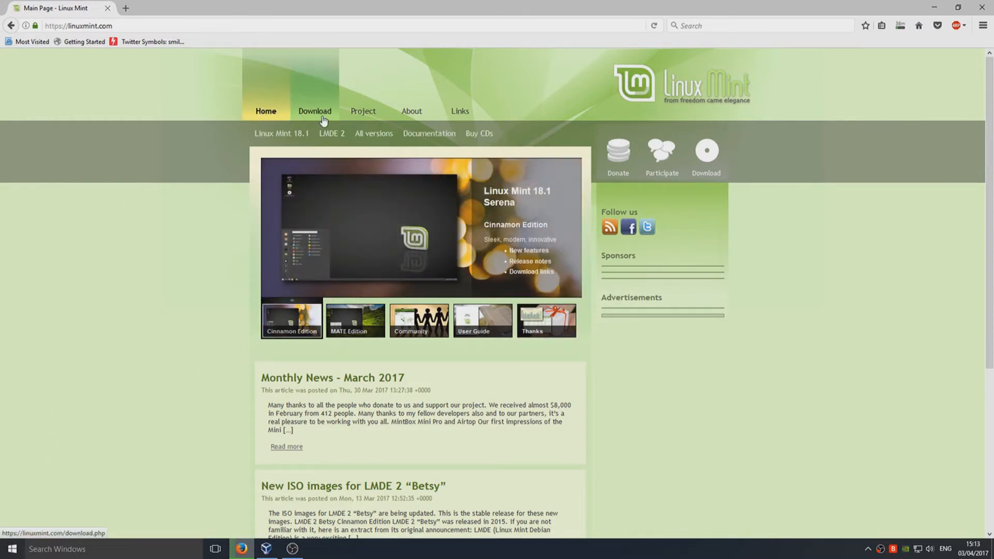
Step: Go to the Linux Mint 18.1 Serena download page and bring the edition links into view
click(313, 111)
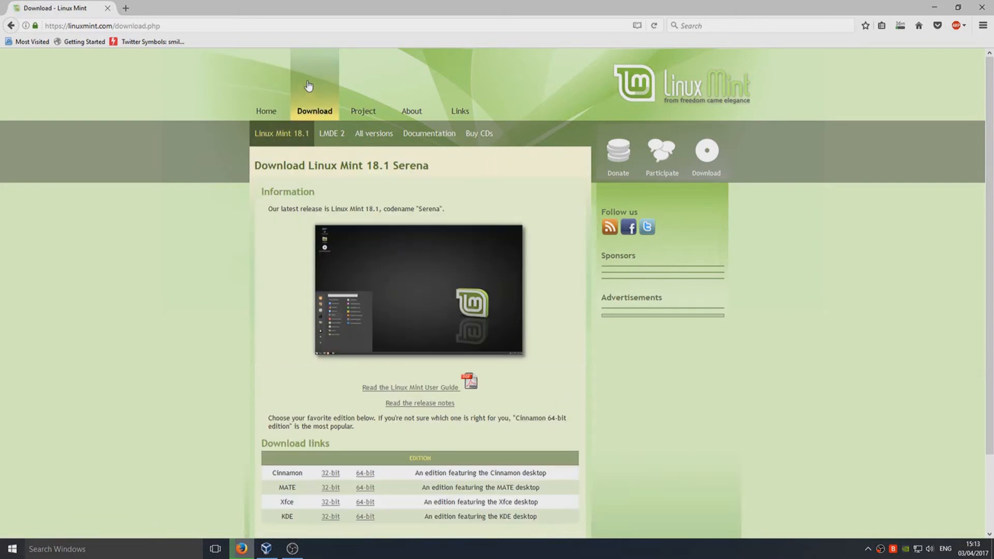
mouse_move(78, 153)
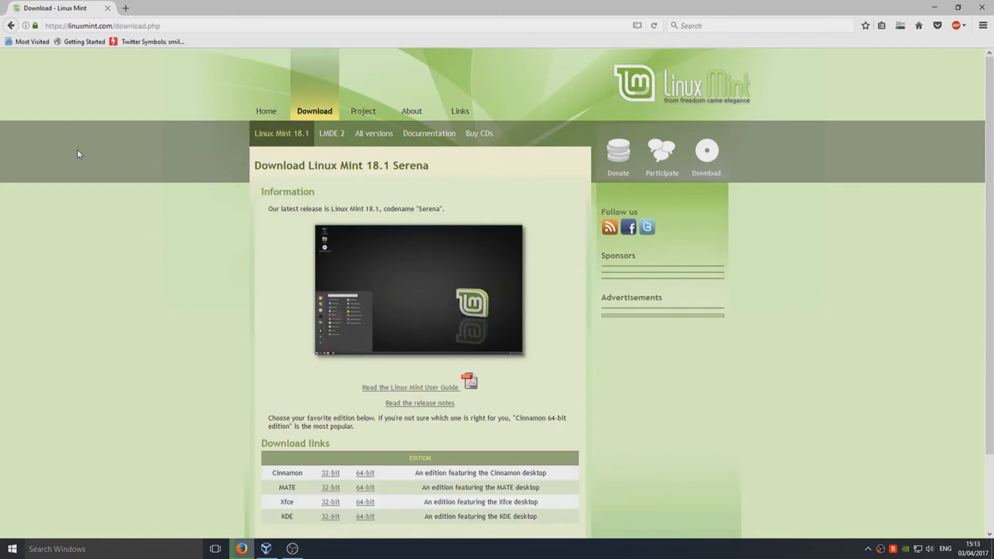
scroll(down, 3)
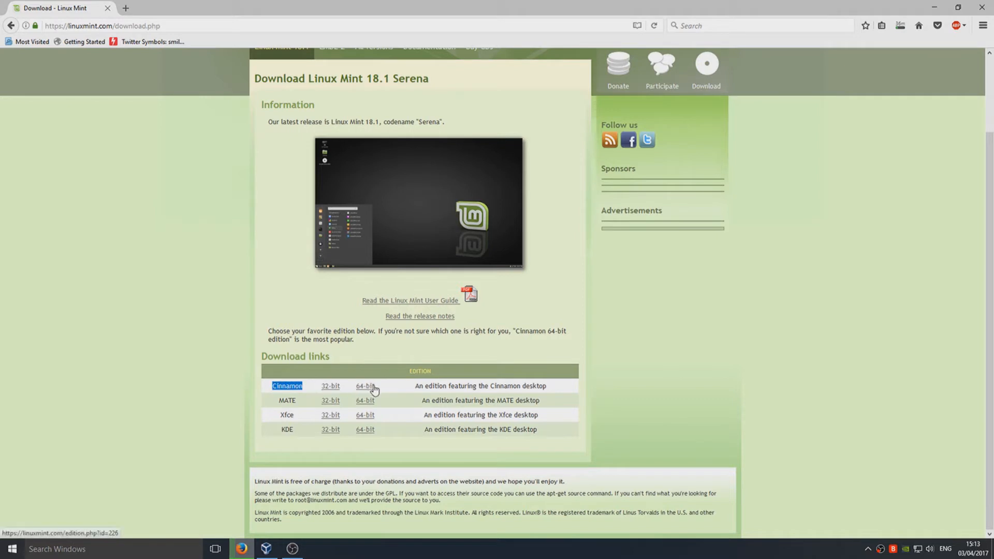
mouse_move(330, 390)
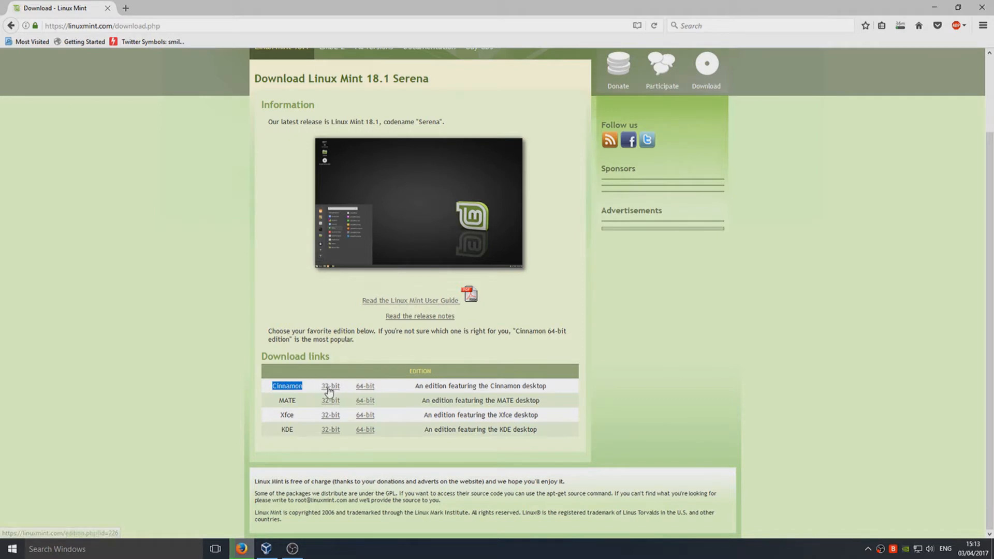
mouse_move(737, 429)
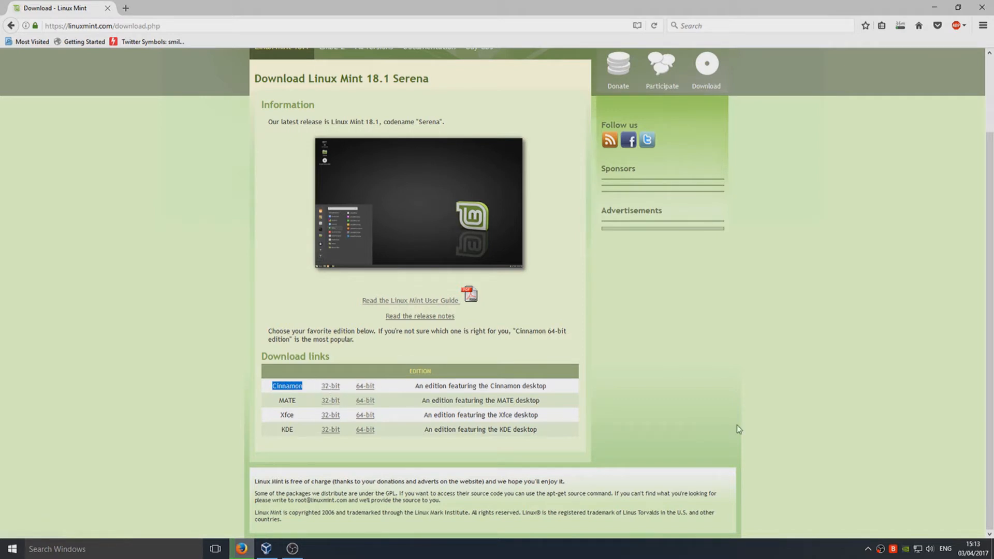
mouse_move(960, 409)
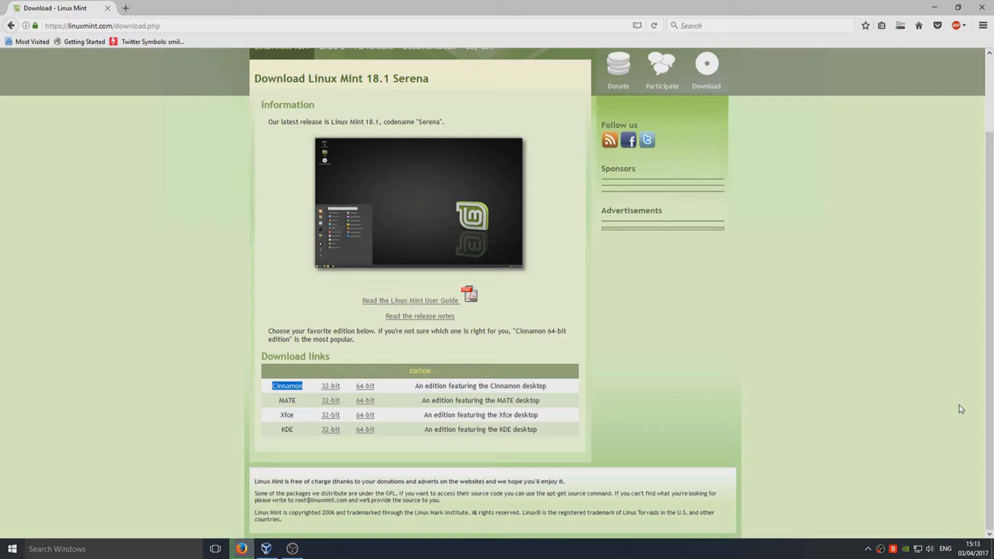
mouse_move(365, 414)
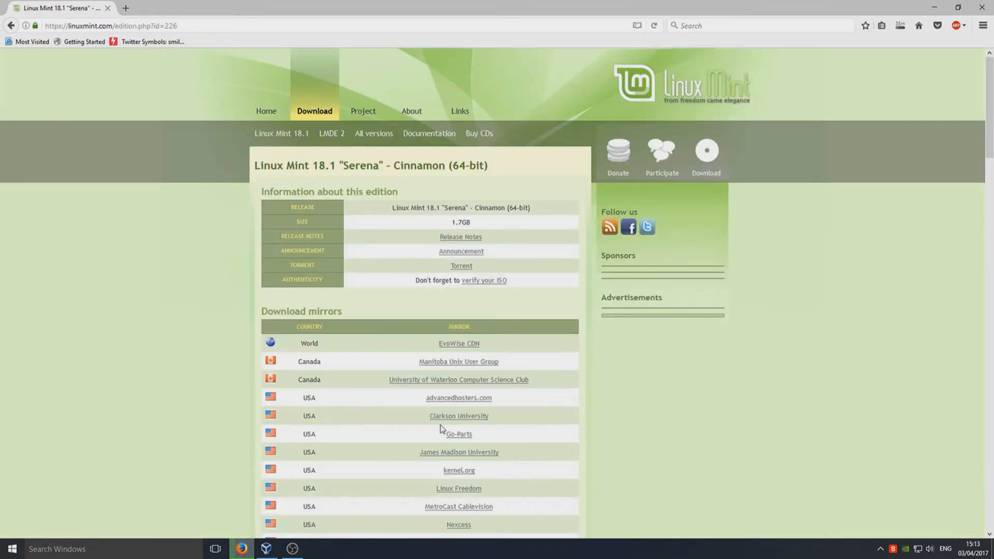
Step: Scroll through the Cinnamon 64-bit download mirrors by country to find a nearby one
scroll(down, 3)
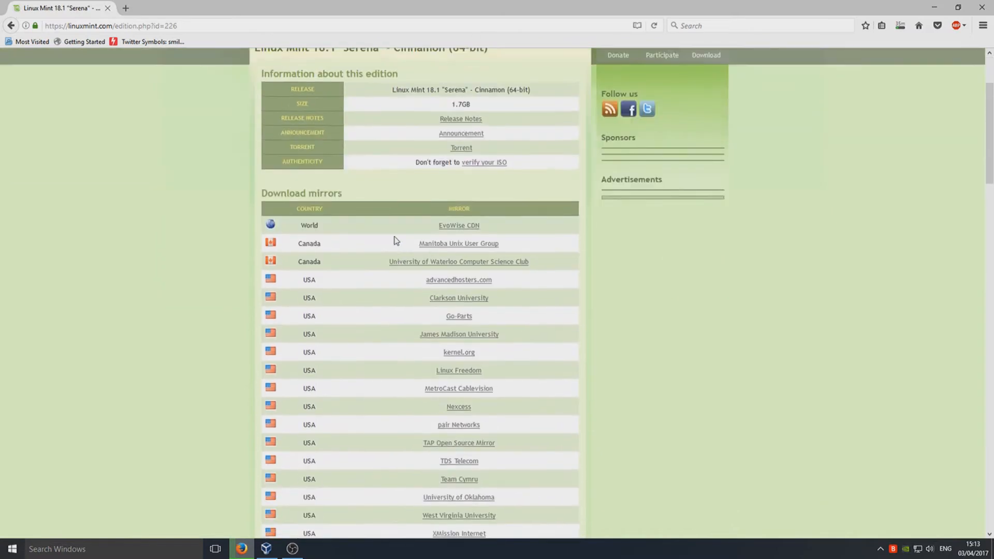
scroll(down, 3)
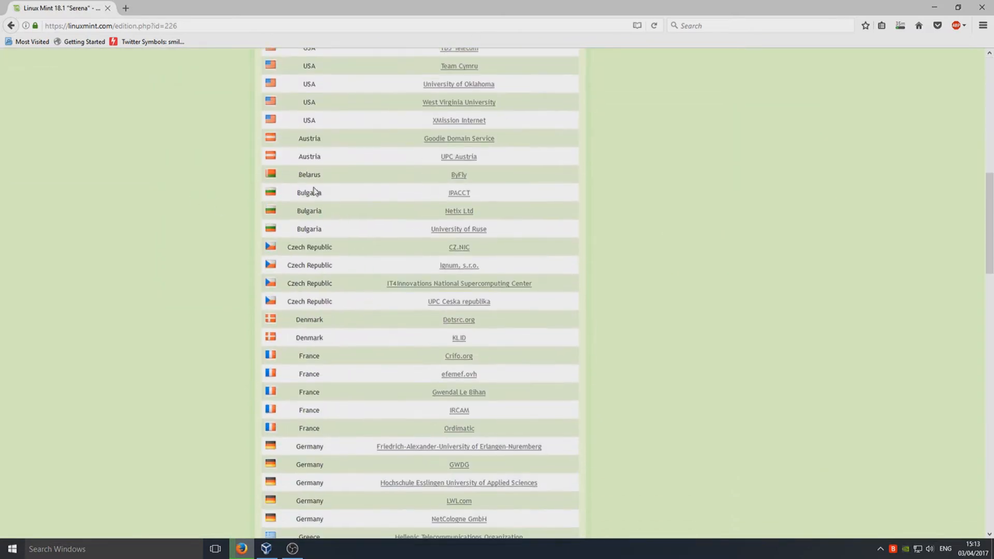
scroll(down, 3)
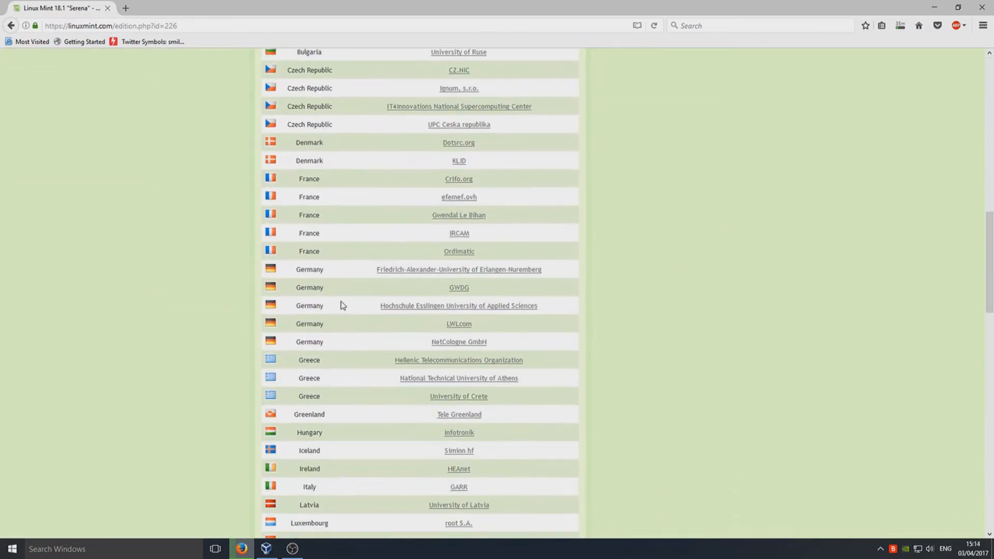
scroll(down, 3)
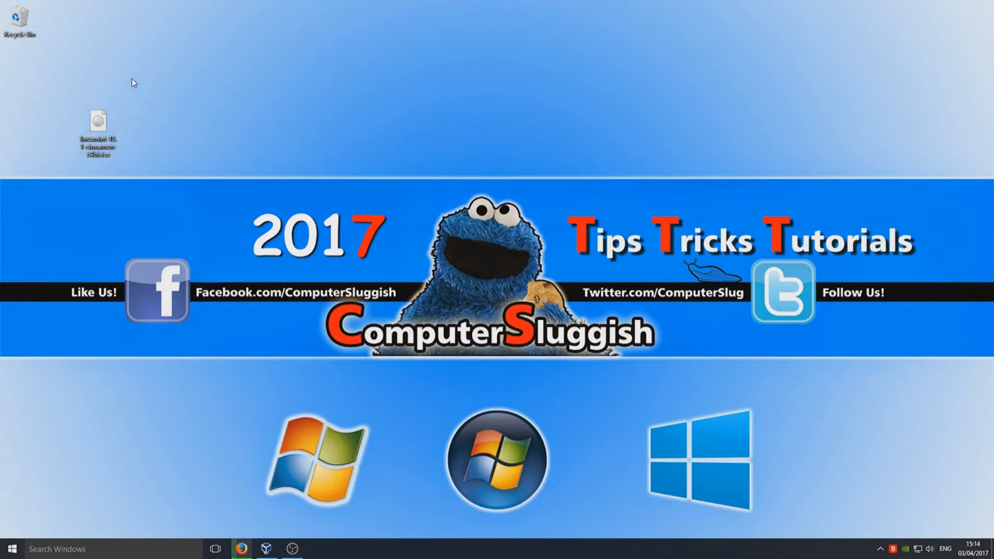
mouse_move(82, 83)
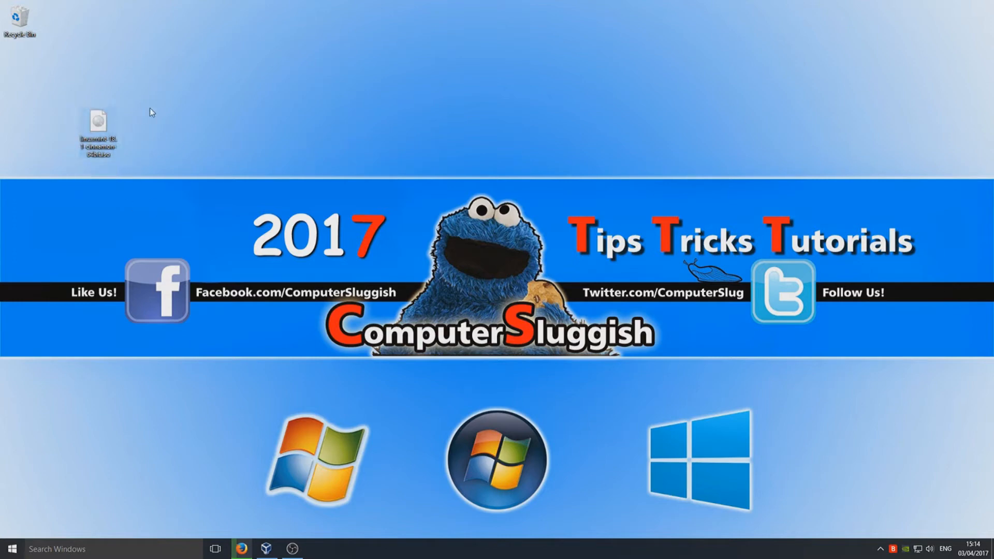
Step: Burn the linuxmint-18.1-cinnamon-64bit ISO from the desktop to a disc via its context menu
right_click(96, 122)
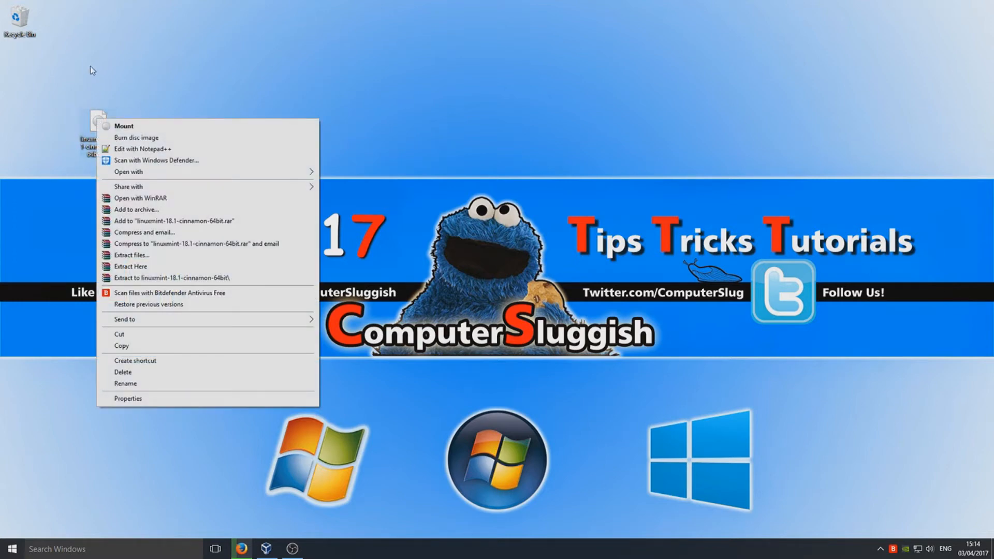
mouse_move(196, 144)
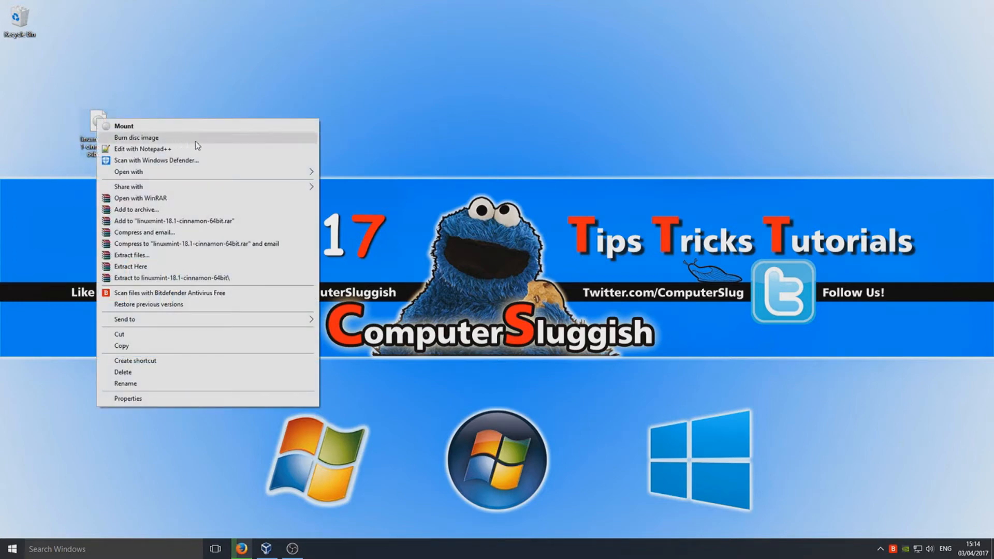
click(385, 122)
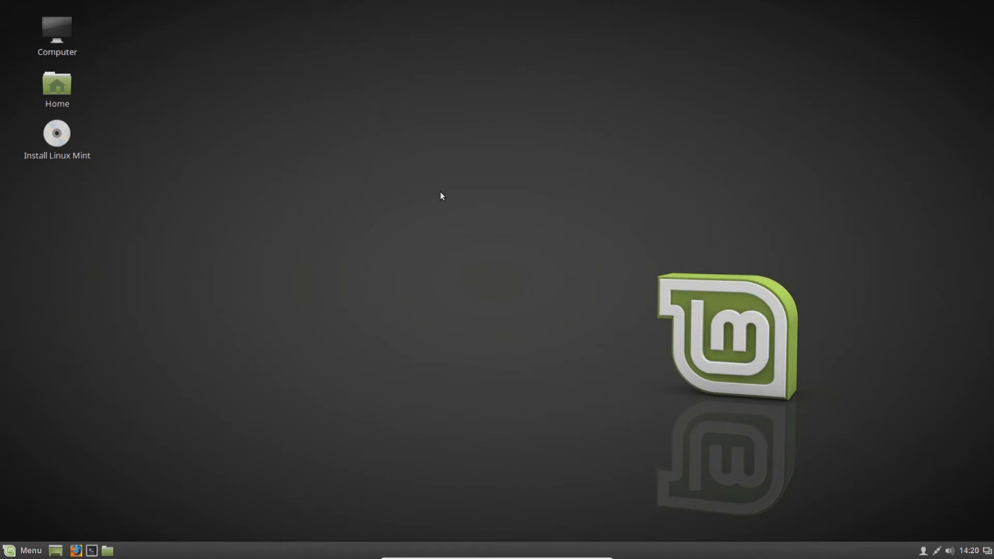
mouse_move(242, 240)
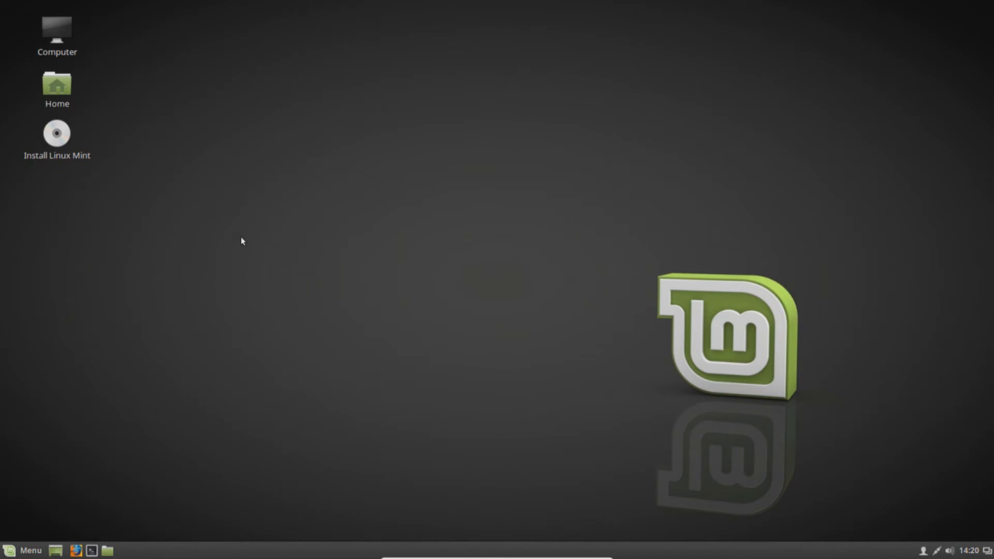
mouse_move(92, 232)
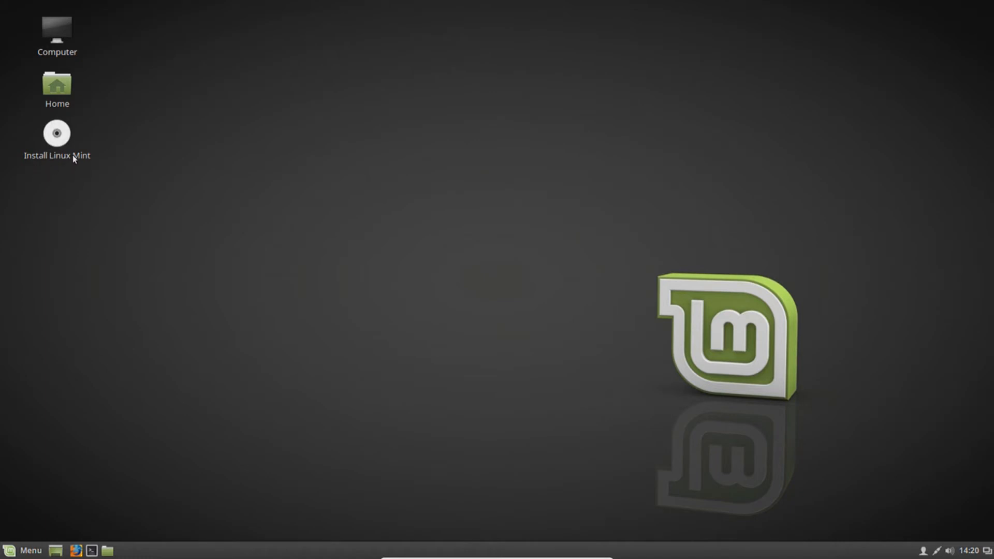
Step: Start Install Linux Mint, keep English, and tick third-party graphics, Wi-Fi and media software
double_click(56, 133)
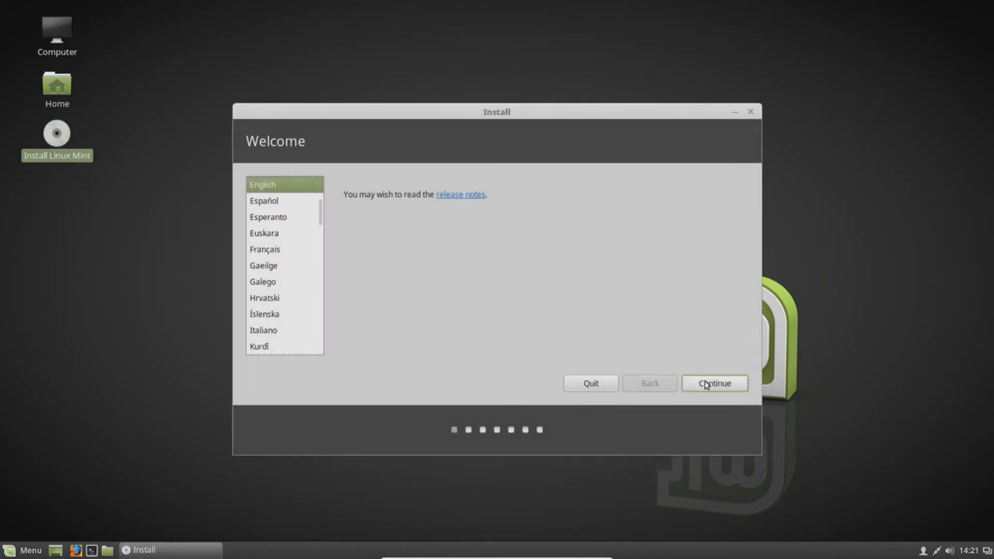
click(714, 383)
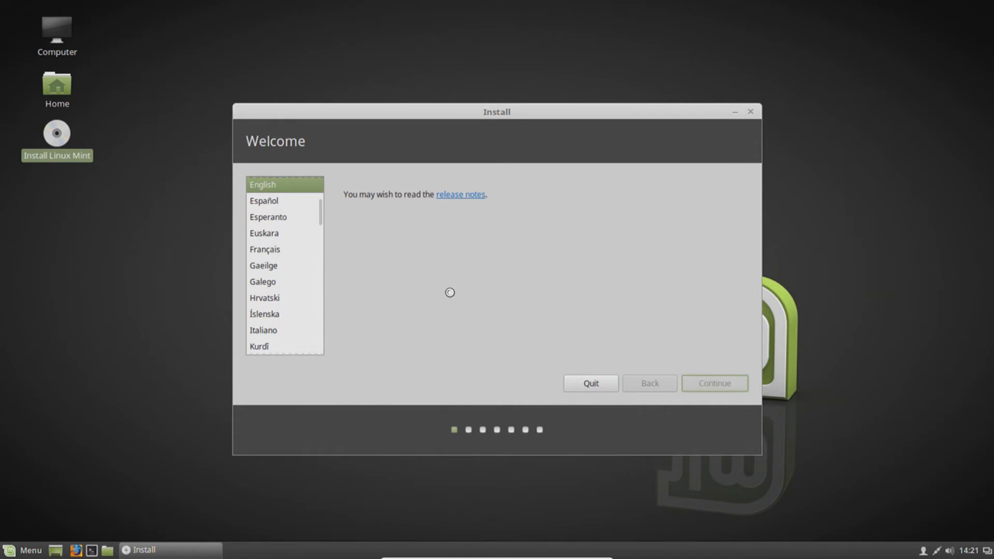
click(714, 383)
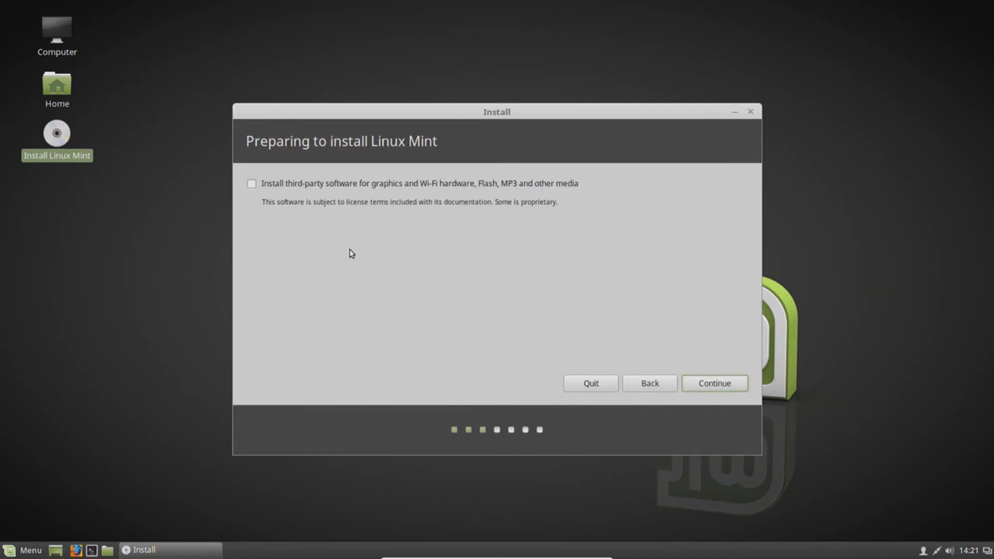
mouse_move(267, 265)
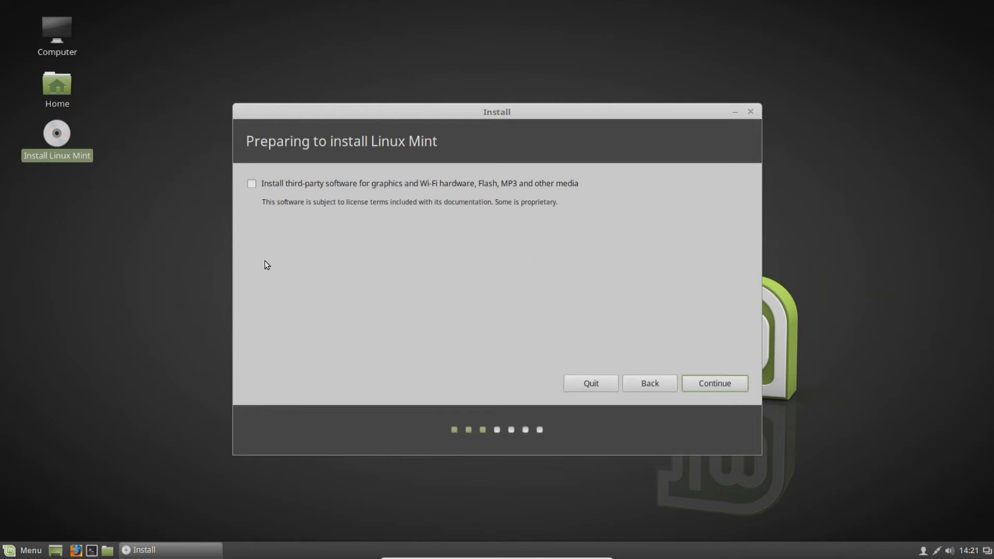
mouse_move(343, 186)
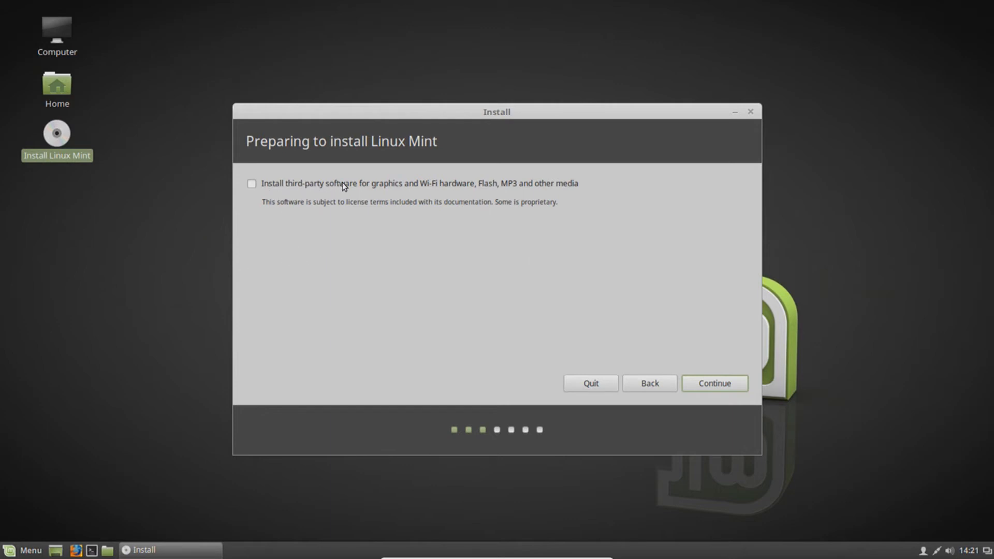
mouse_move(468, 193)
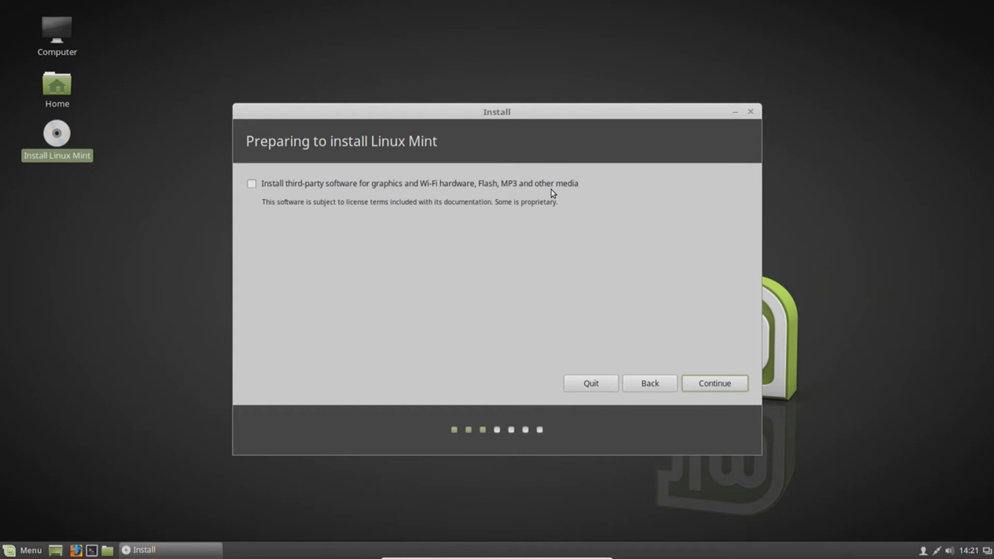
mouse_move(333, 211)
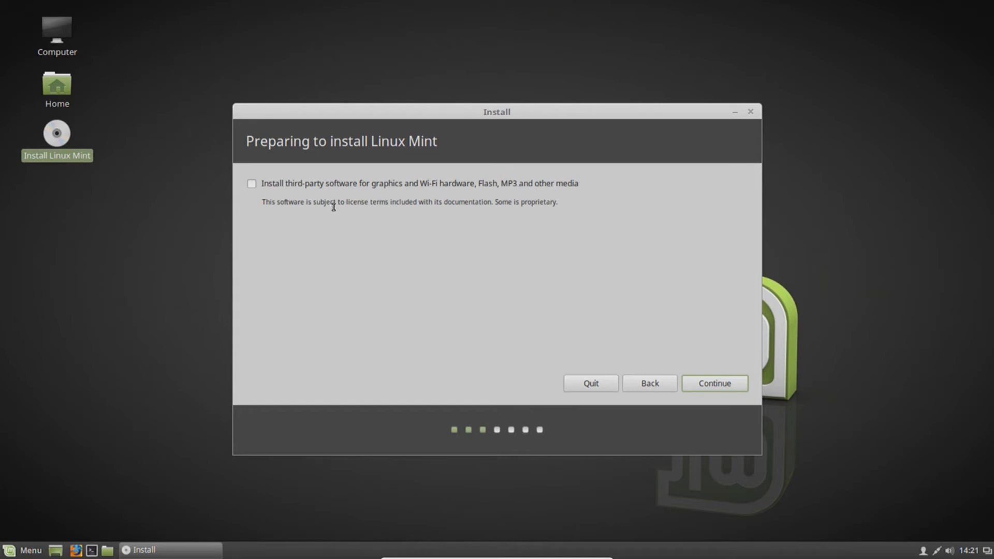
mouse_move(418, 205)
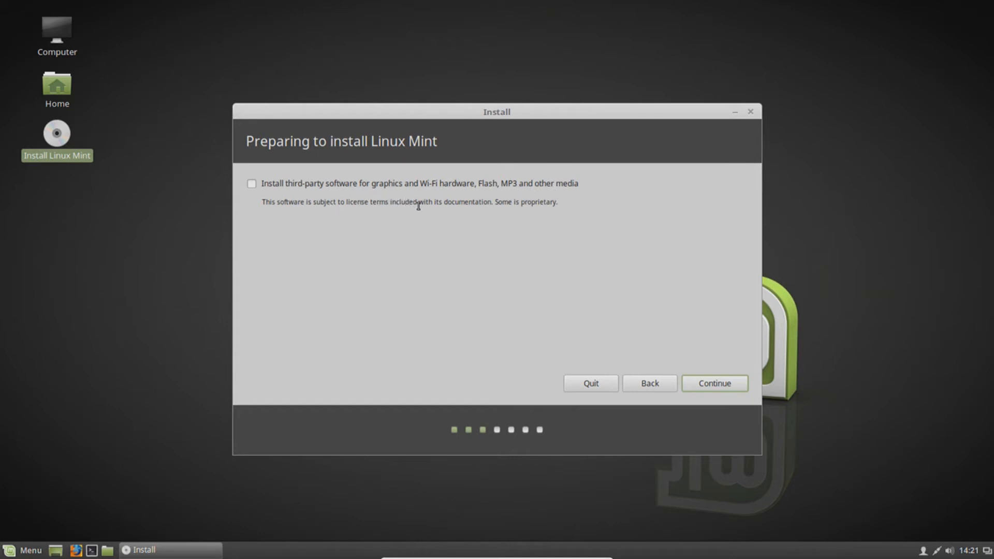
mouse_move(479, 207)
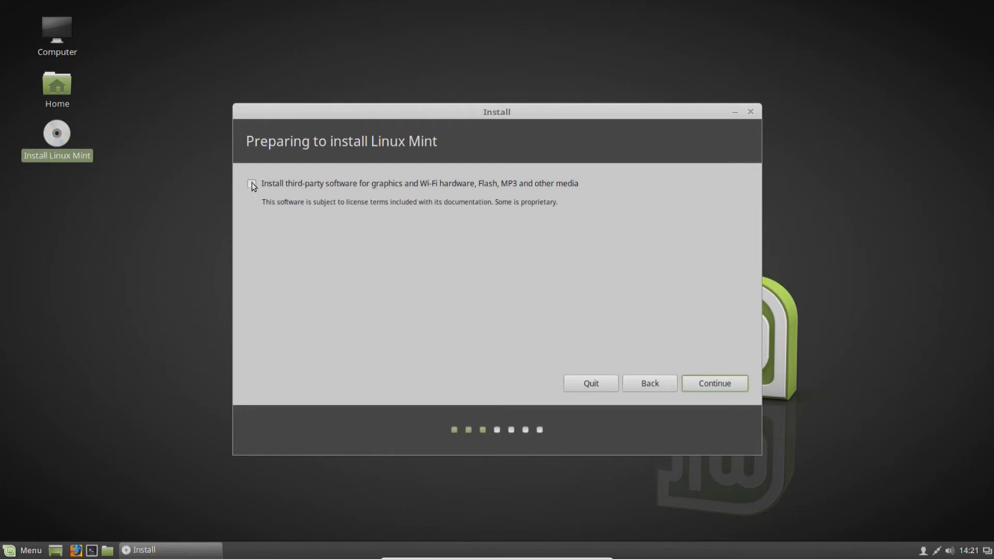
click(252, 183)
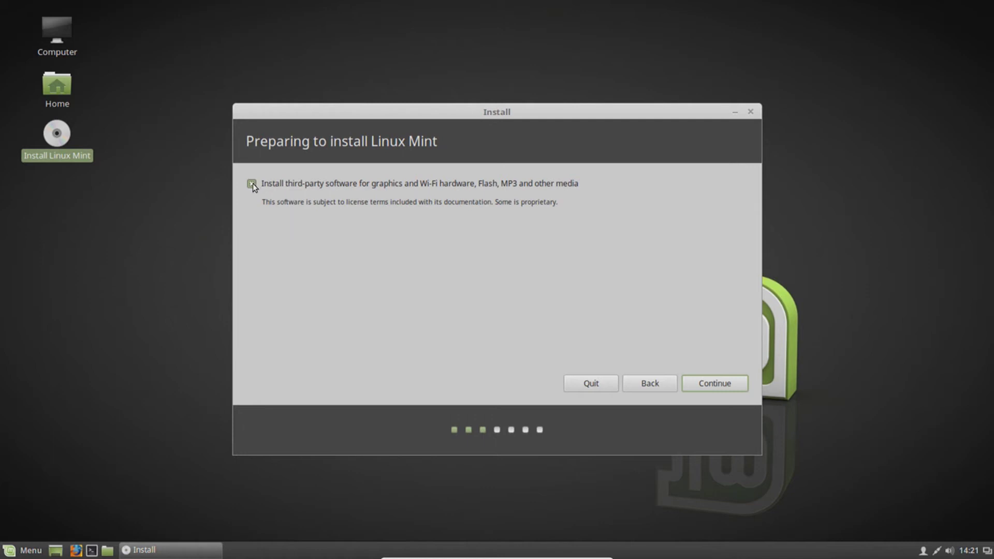
click(252, 183)
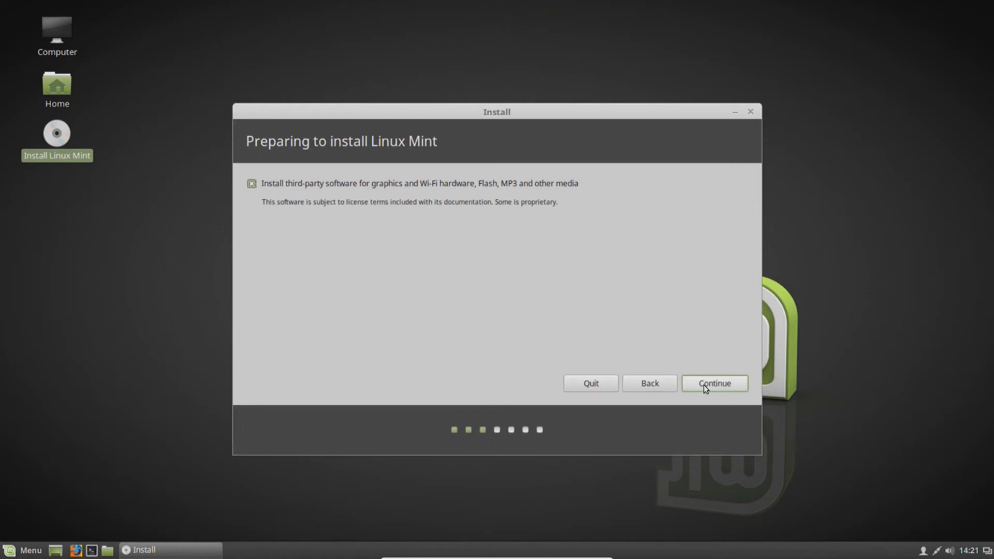
Step: Choose 'Erase disk and install Linux Mint' as the installation type and start installing
click(714, 383)
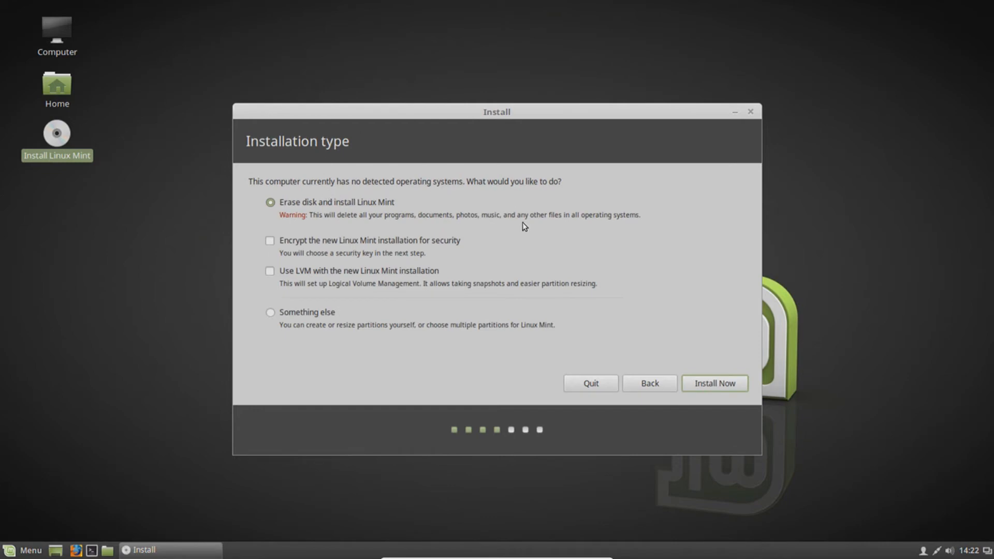
mouse_move(364, 213)
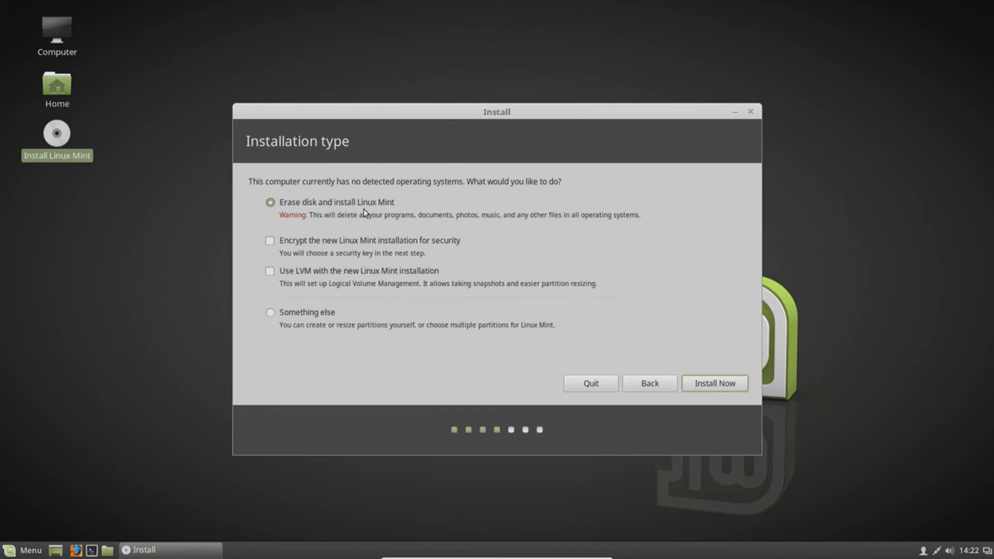
mouse_move(323, 201)
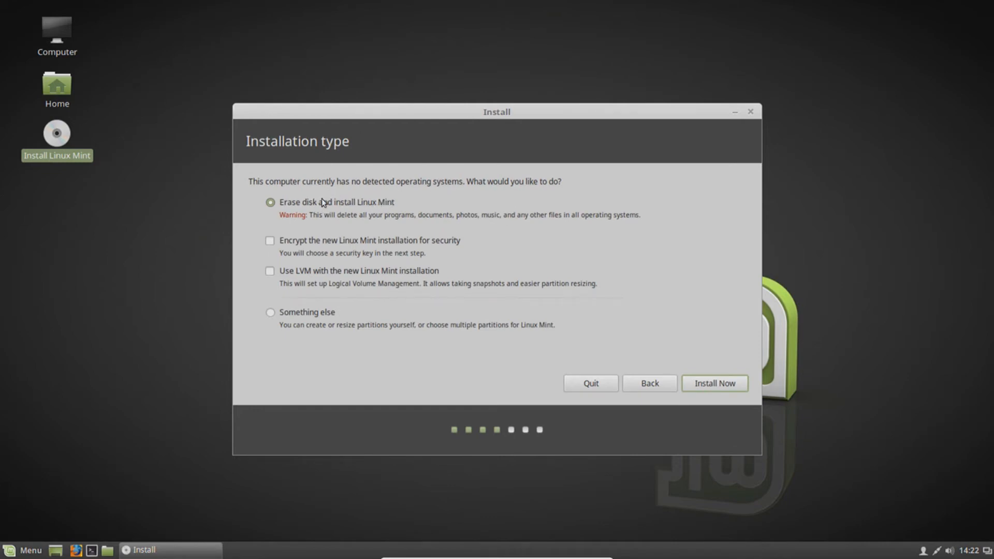
mouse_move(527, 217)
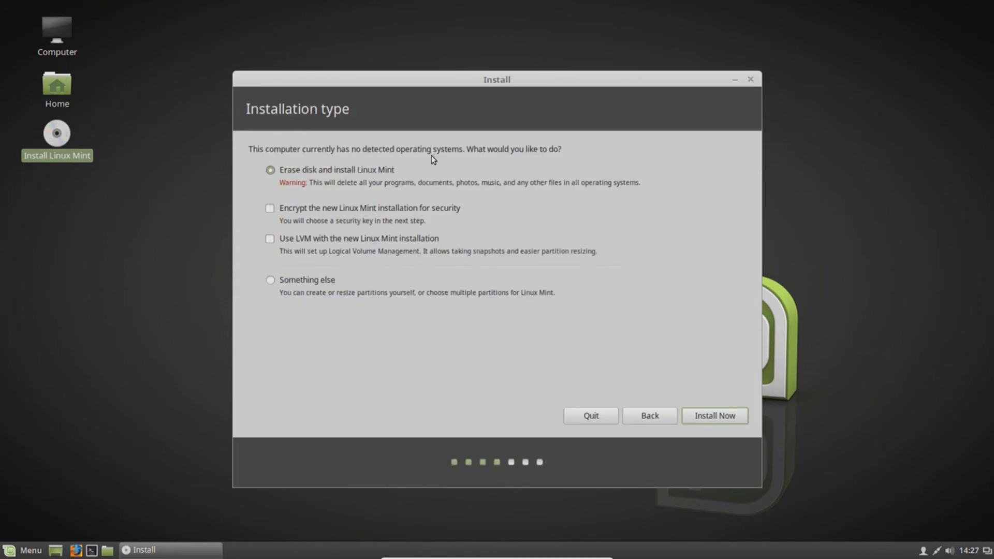
mouse_move(288, 174)
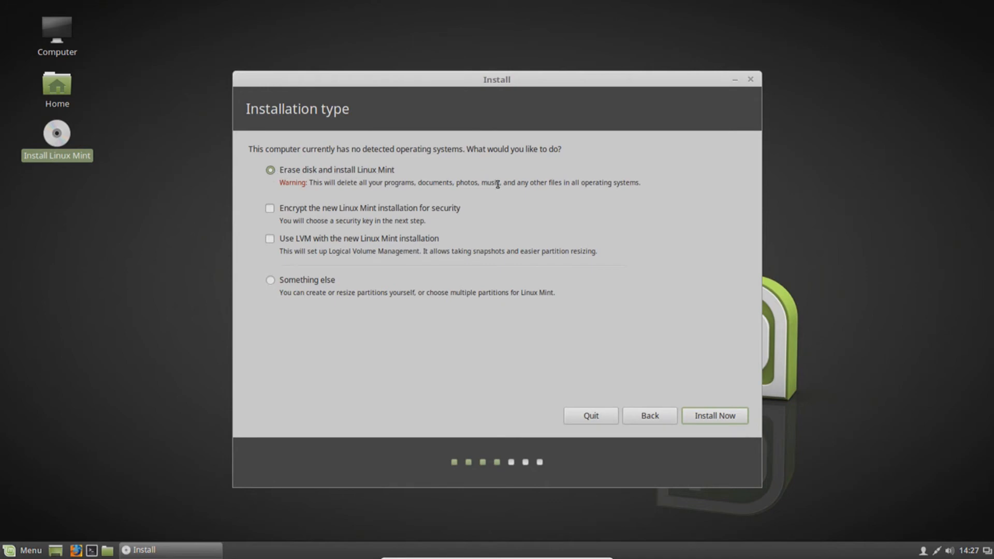
mouse_move(567, 211)
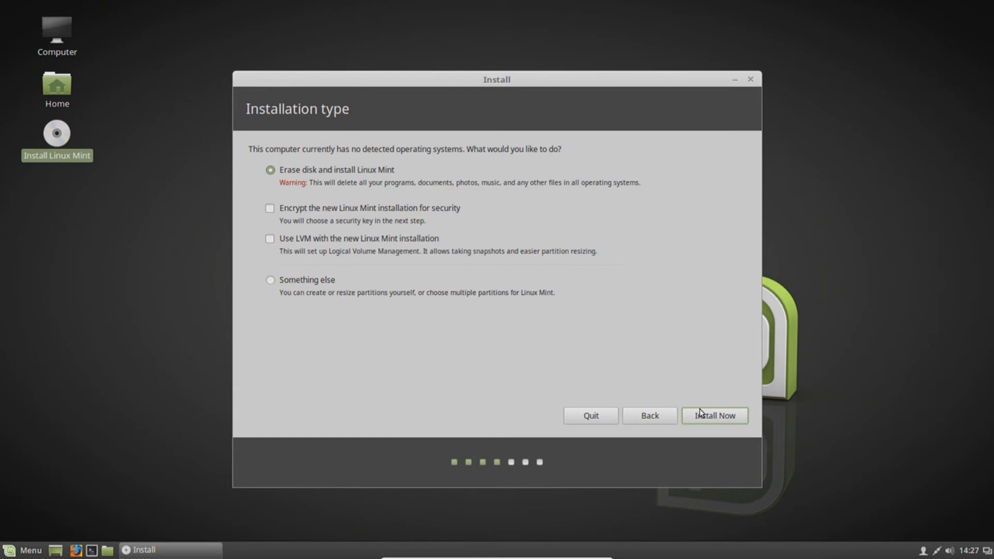
click(715, 415)
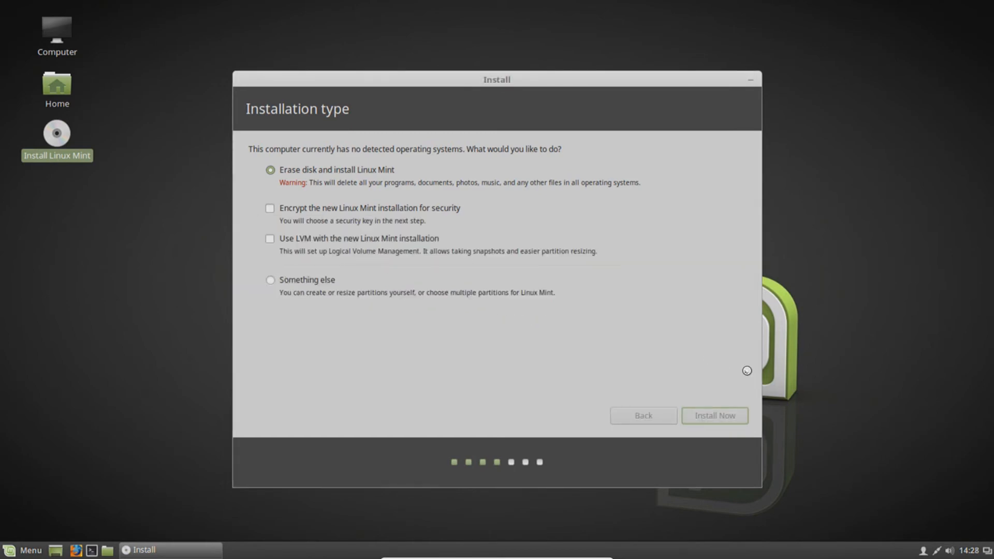
Step: Confirm the disk write, accept London as time zone and English (UK) keyboard layout
click(715, 415)
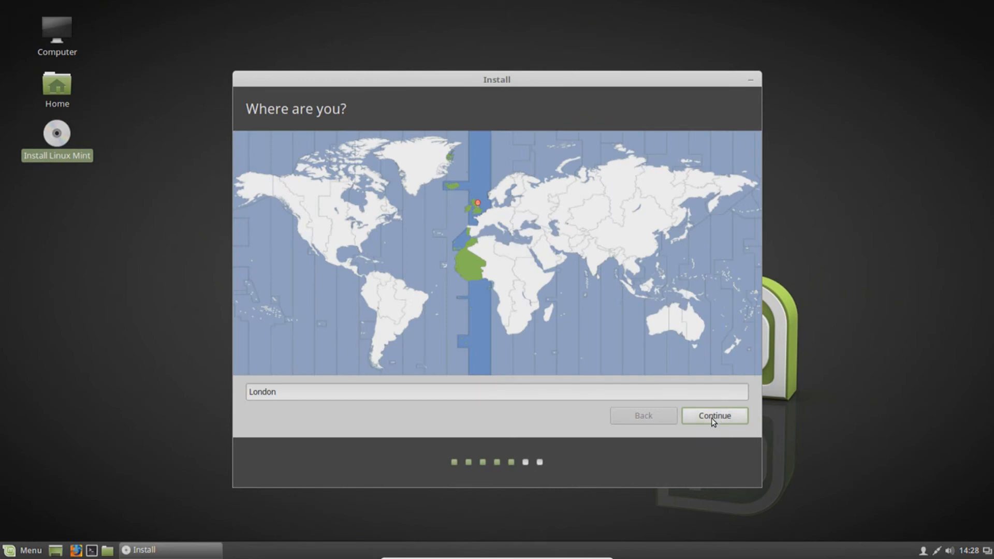
mouse_move(733, 420)
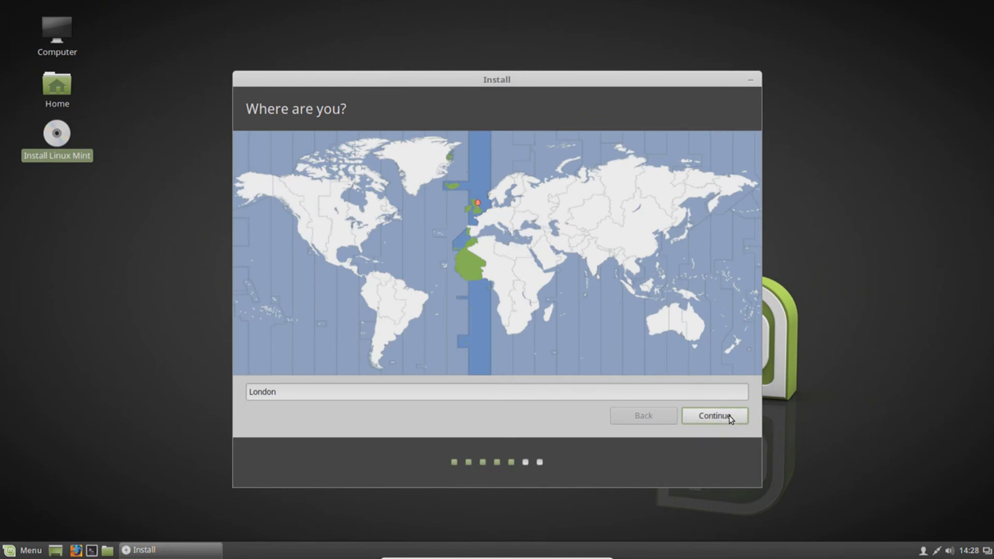
click(714, 416)
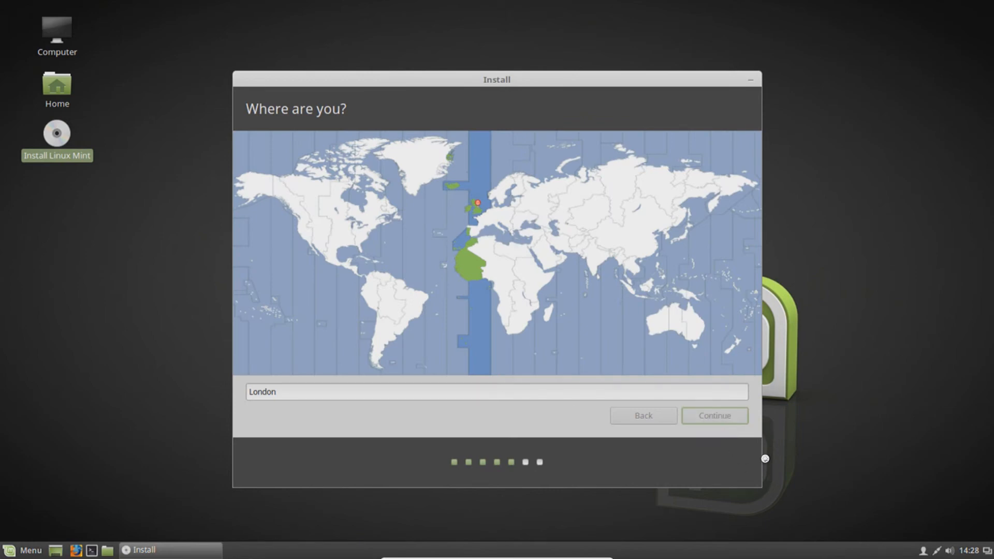
click(714, 415)
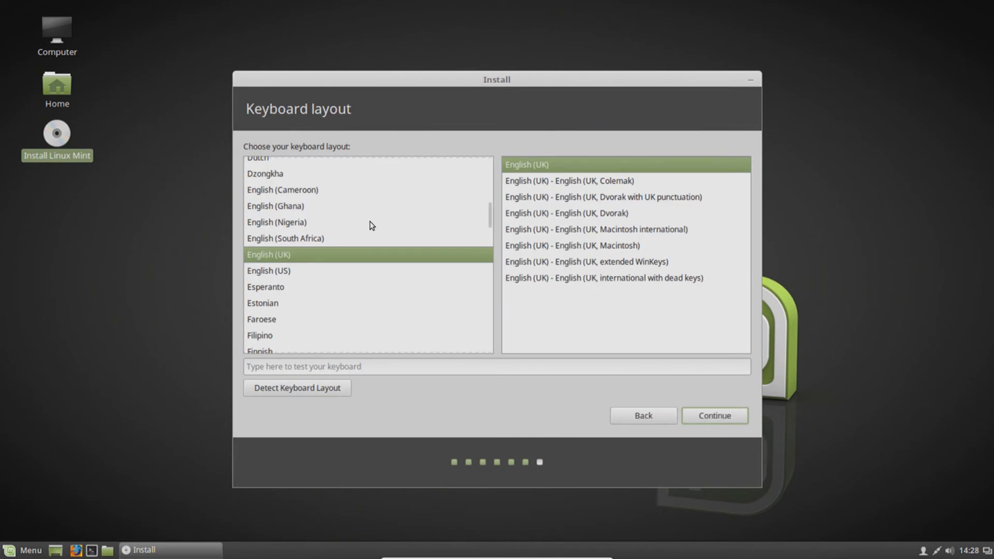
click(714, 416)
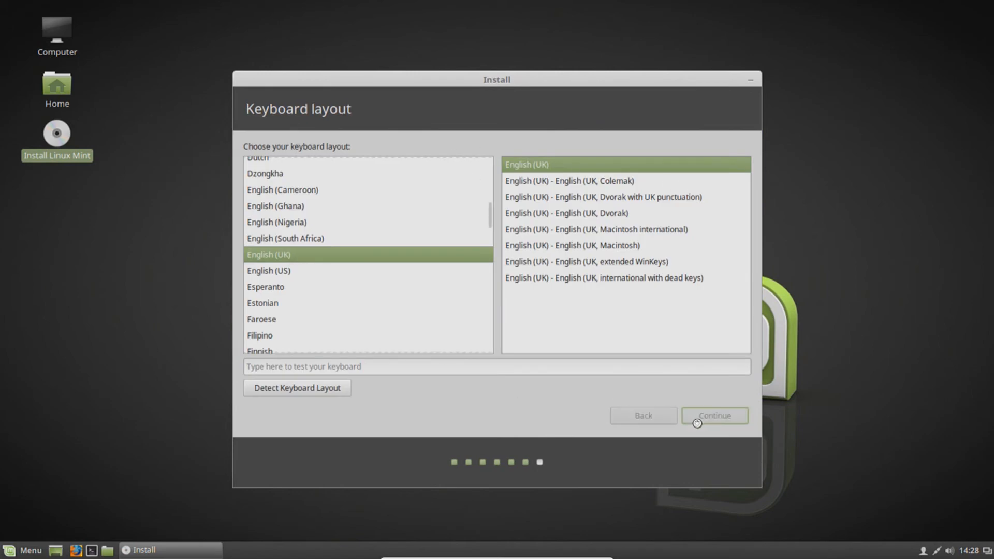
Step: Create user 'computersluggish' with a password and automatic login, then let installation continue
click(714, 416)
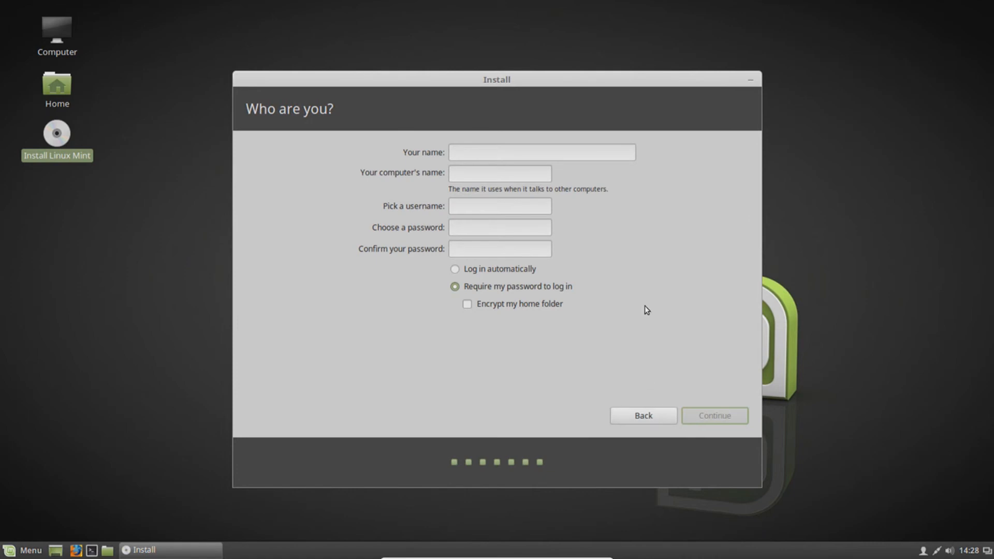
click(543, 152)
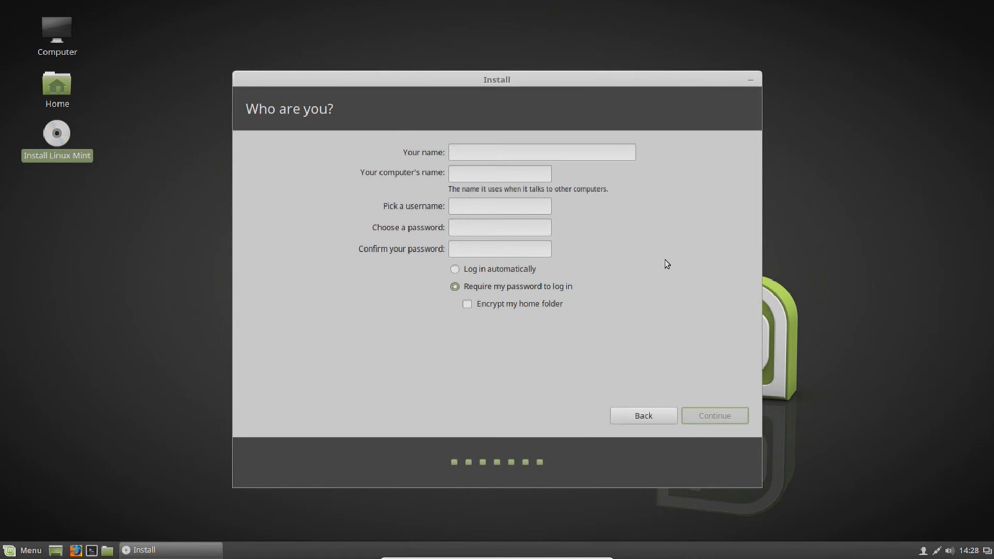
text(computersluggiu)
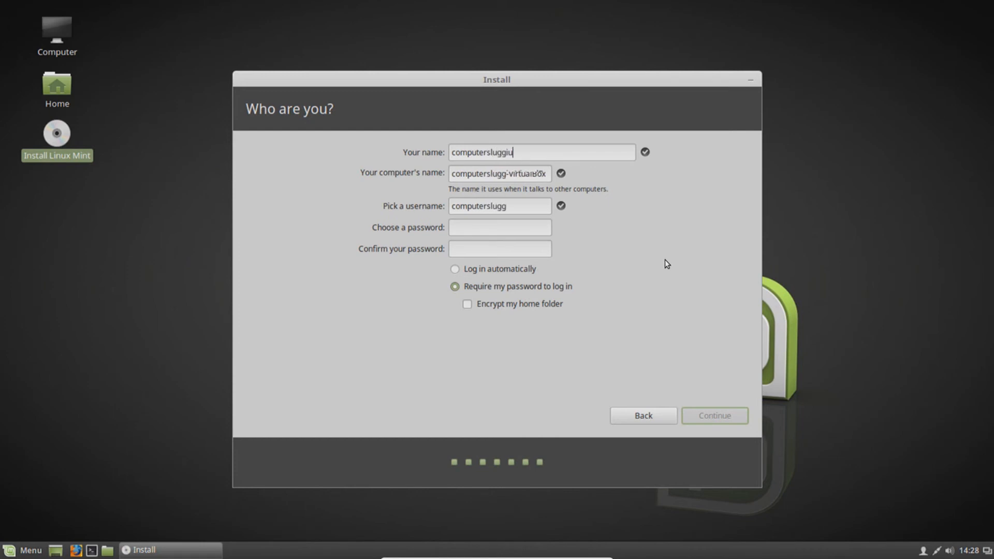
text(sh)
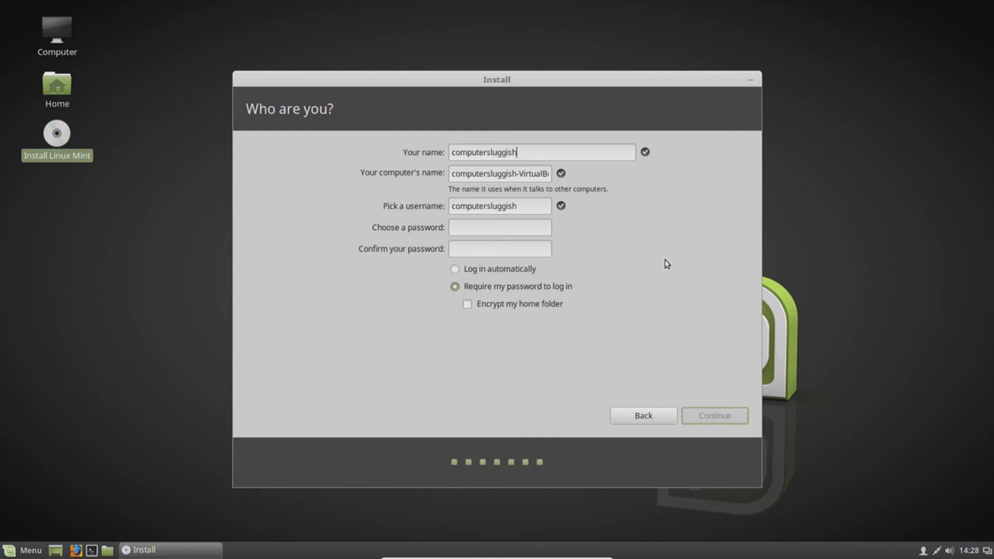
mouse_move(491, 273)
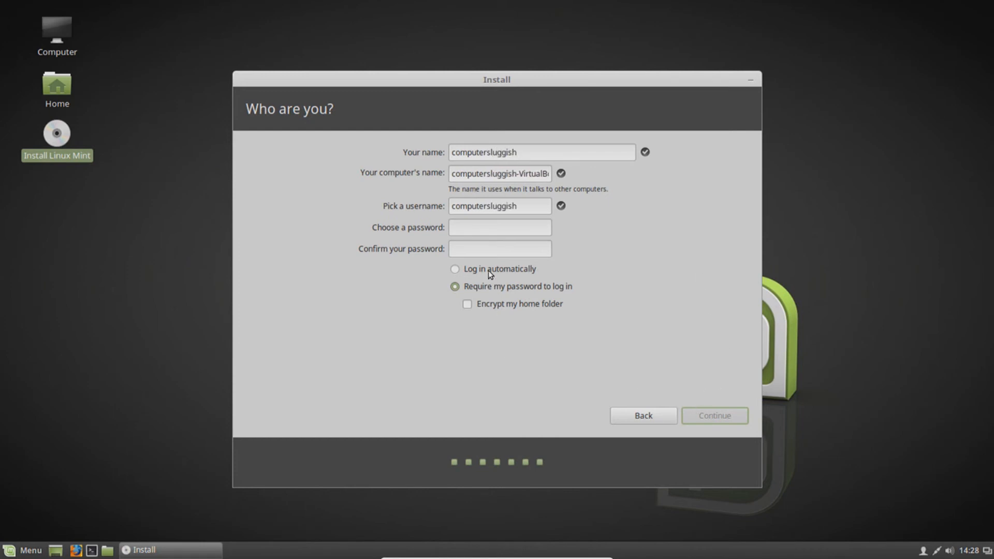
click(455, 269)
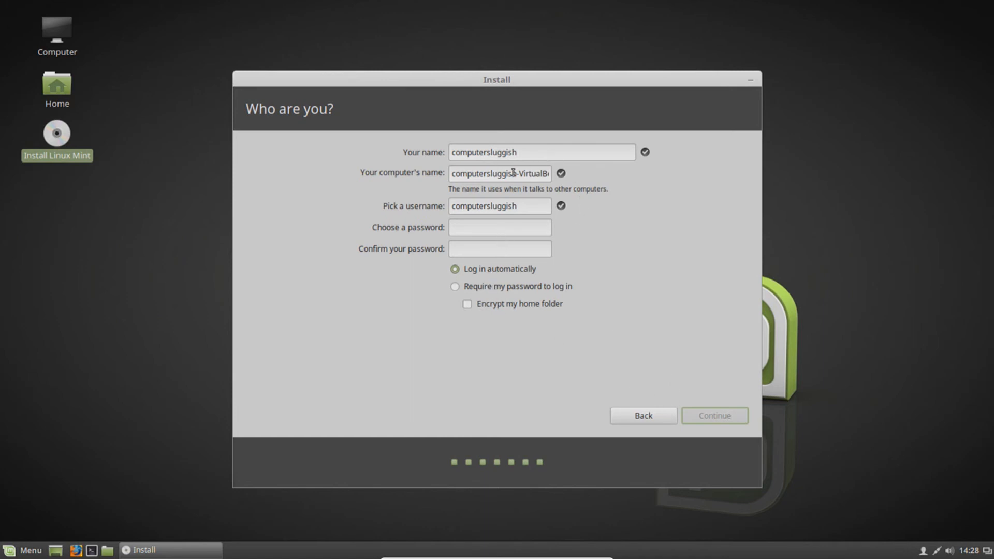
click(500, 227)
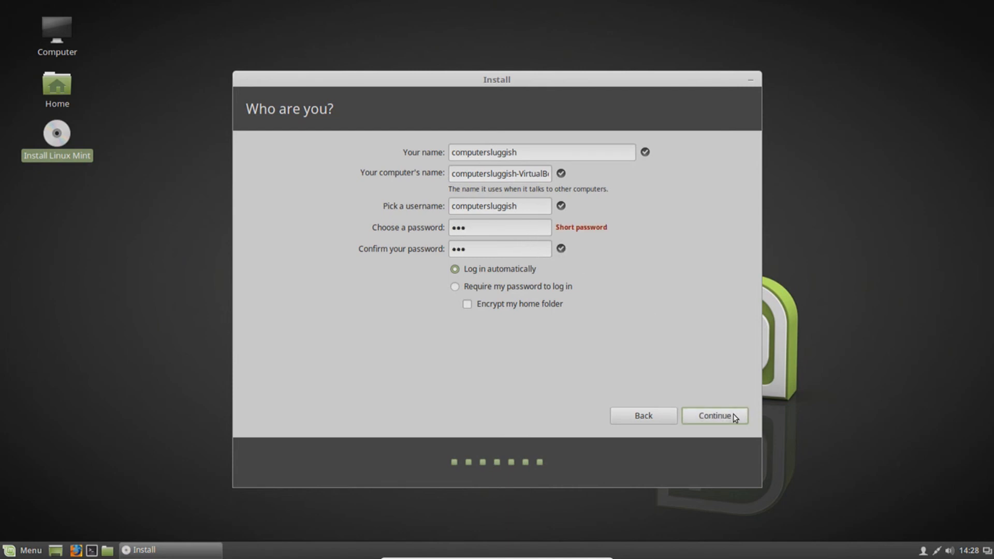
click(714, 417)
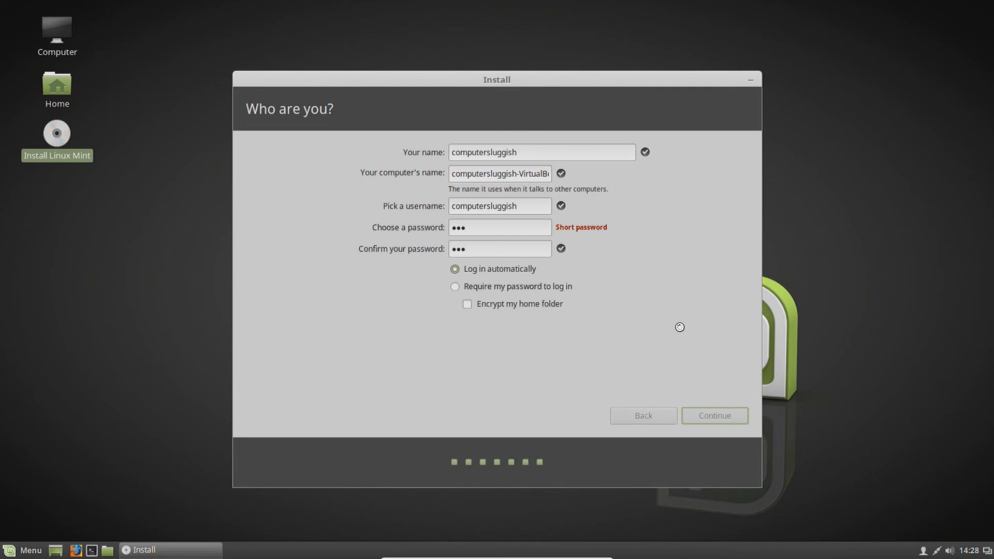
click(714, 415)
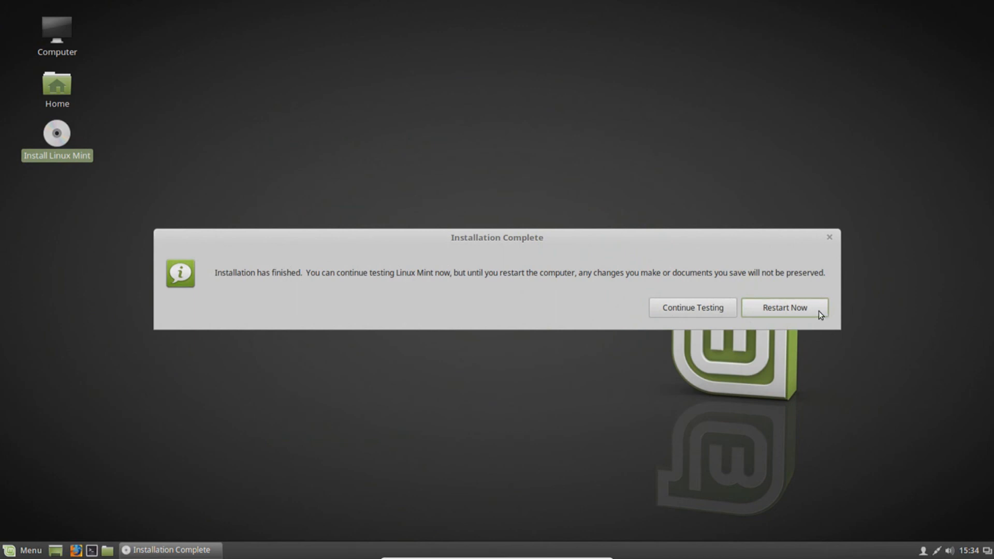
Step: Restart Now from Installation Complete, remove the medium and boot into the Linux Mint 18.1 Welcome Screen
click(785, 308)
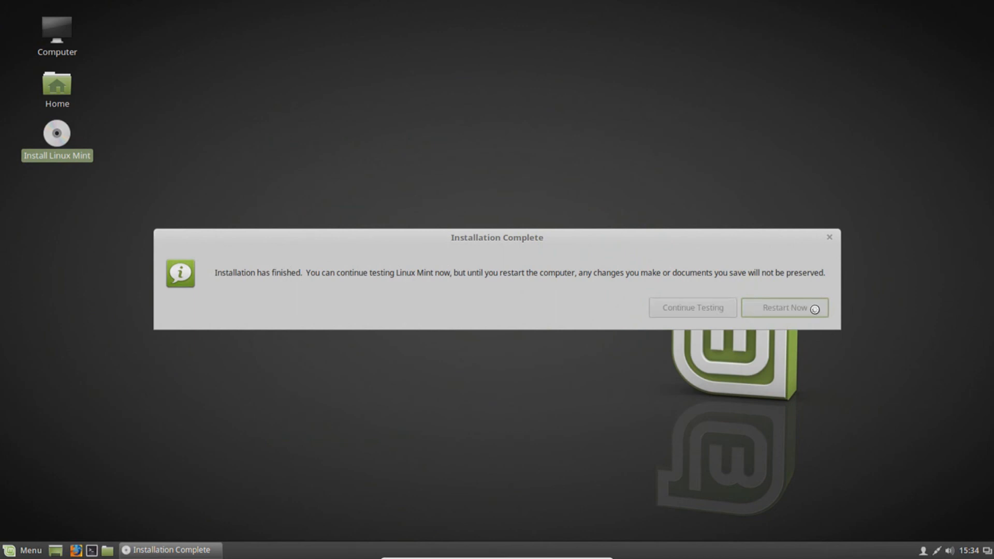
click(785, 307)
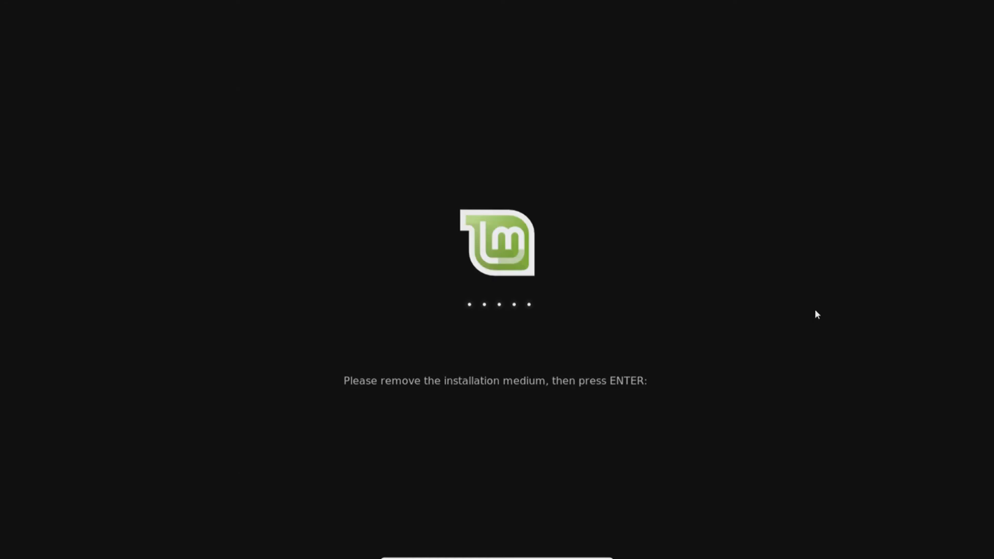
key(Return)
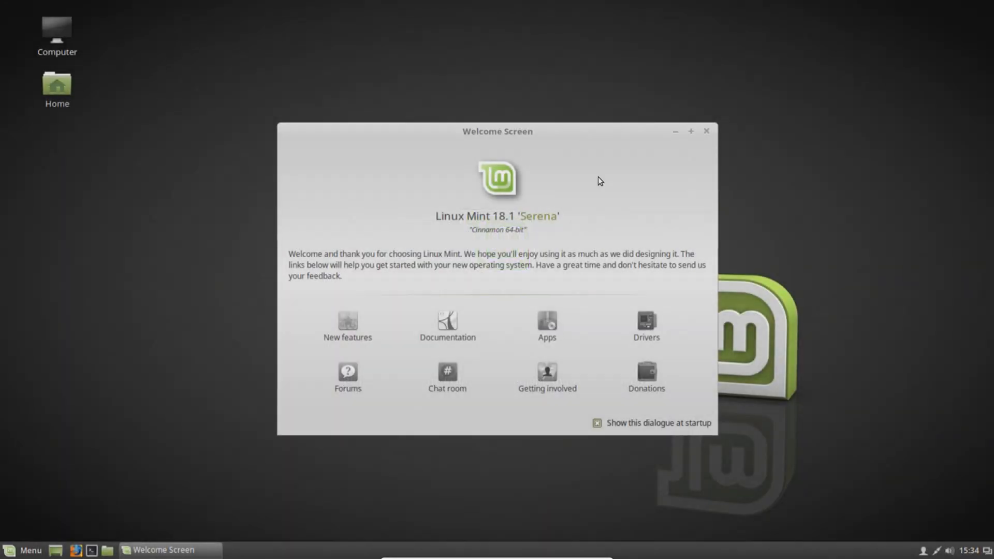